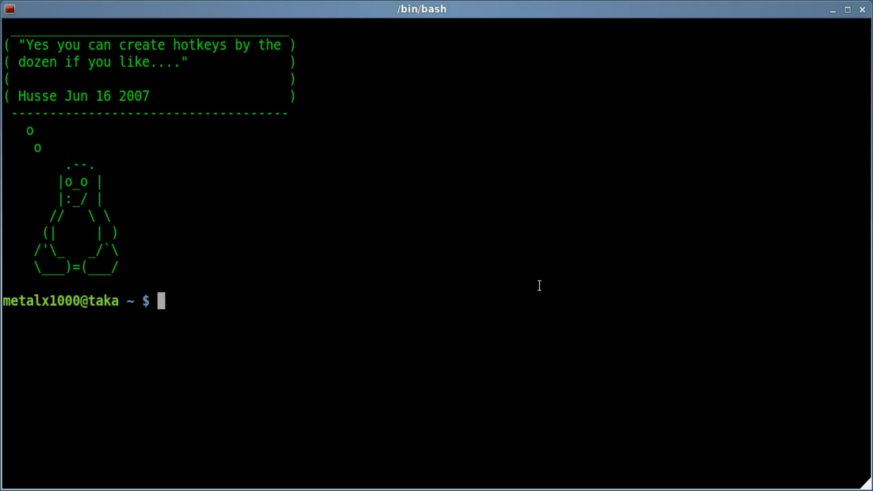
# - Correct the mistyped 'sudo fud' into the command sudo fdisk -l /dev/sda
pyautogui.write('sudo')
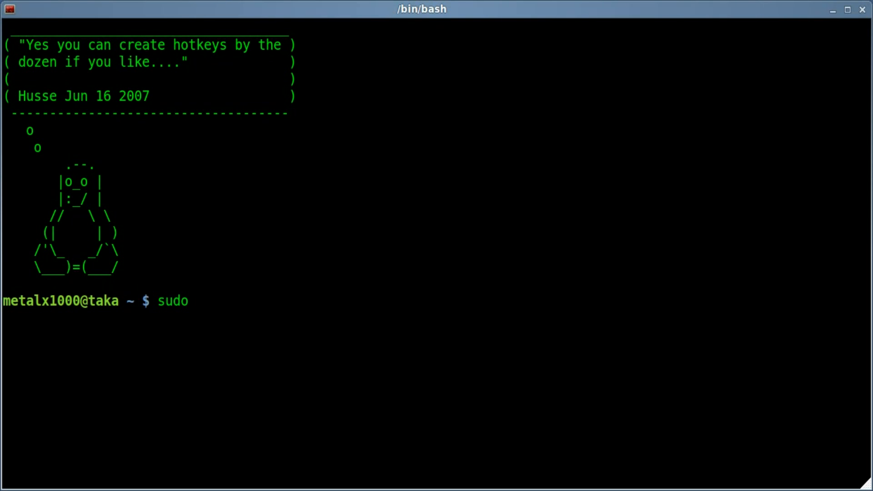
pyautogui.write('fud')
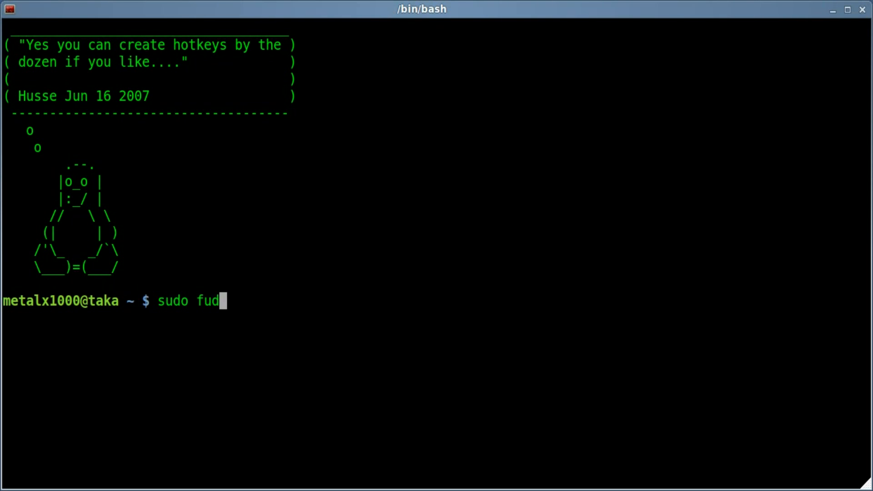
pyautogui.press('BackSpace')
pyautogui.write('fi')
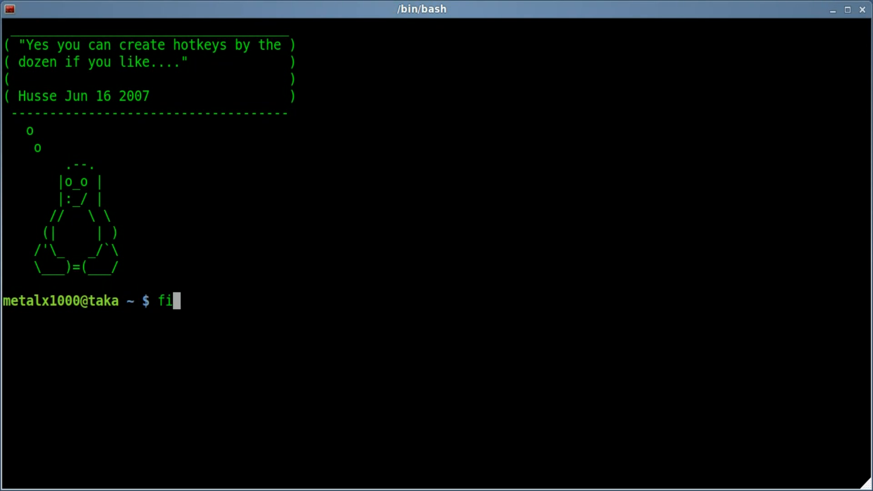
pyautogui.press('BackSpace')
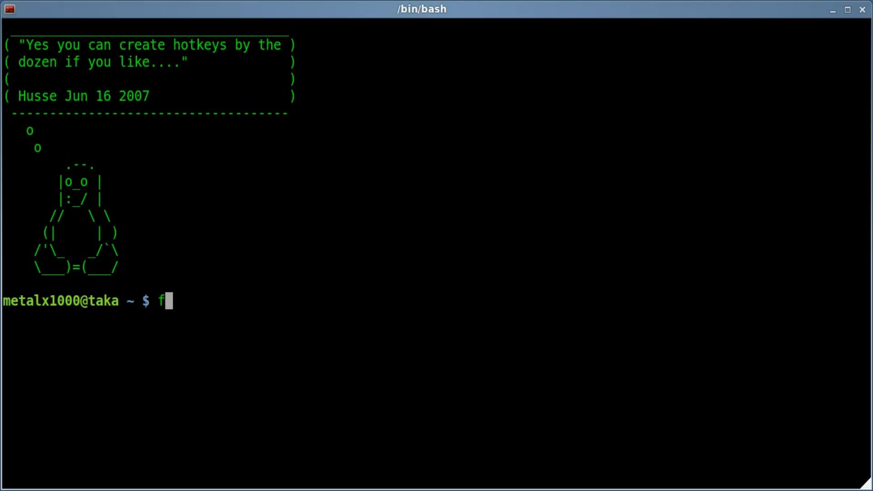
pyautogui.write('disk')
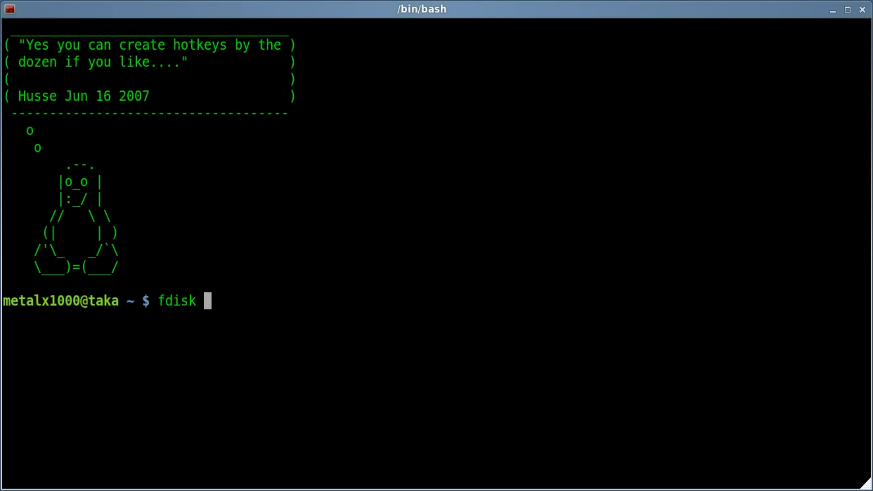
pyautogui.write('-l')
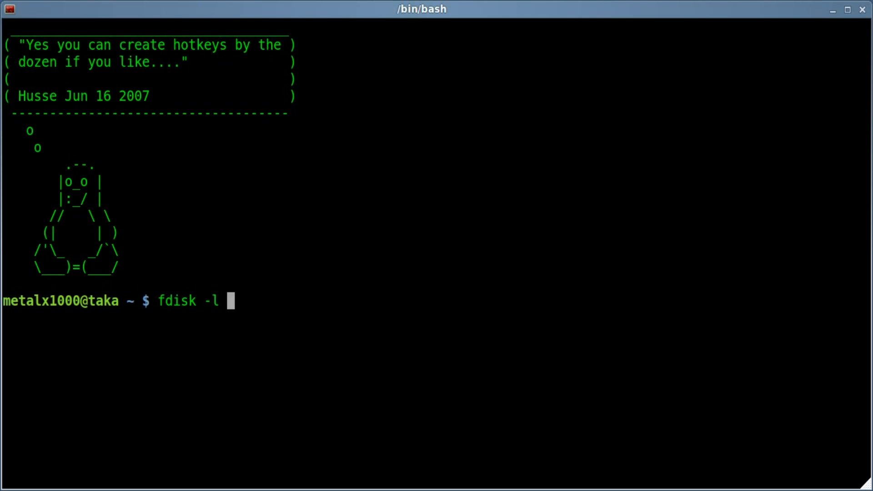
pyautogui.write('/dev/sd')
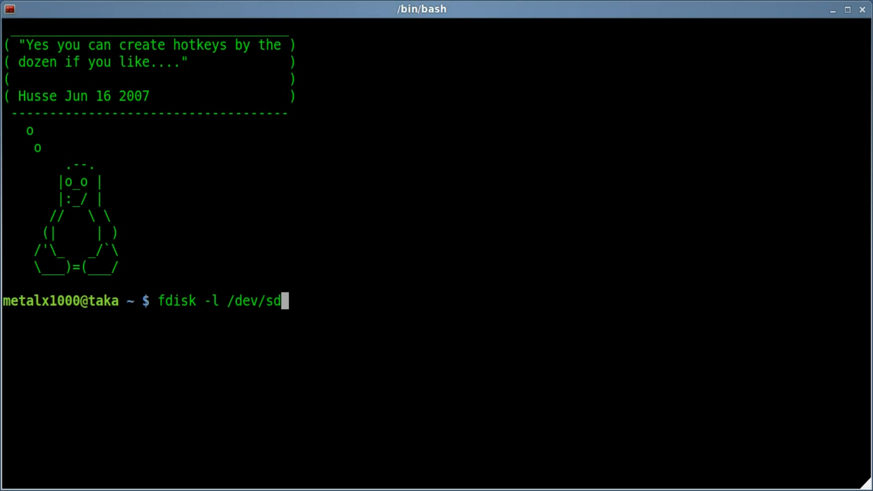
pyautogui.write('a')
pyautogui.write('sudo fdisk -l /dev/sda')
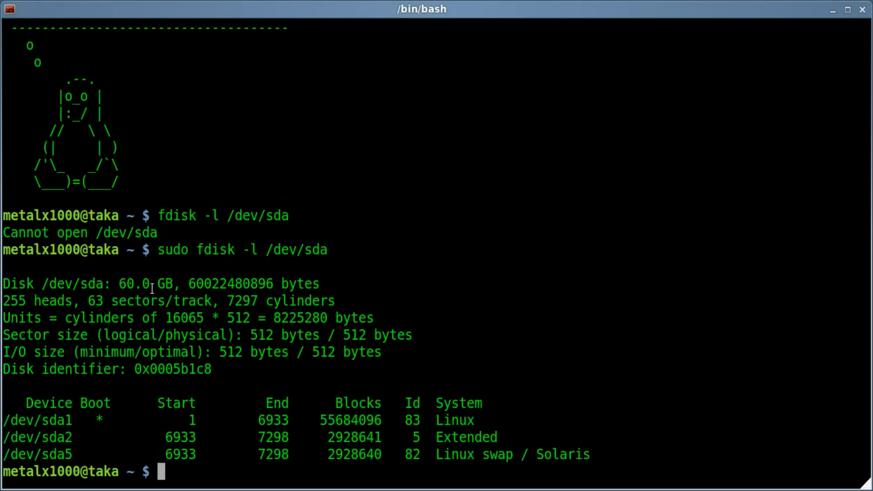
pyautogui.moveTo(433, 435)
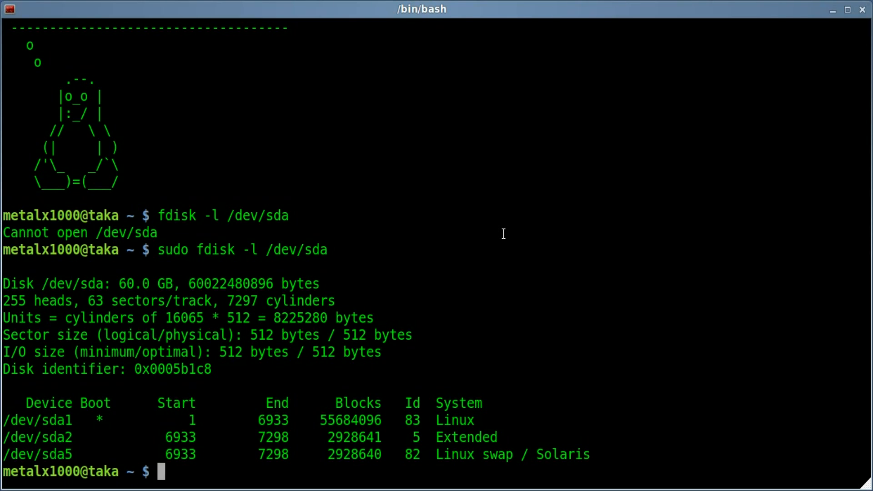
pyautogui.moveTo(495, 234)
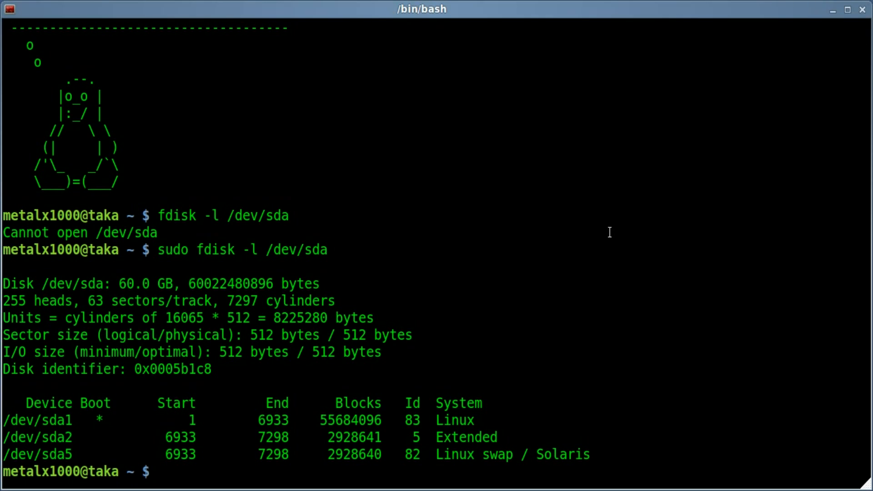
# - List every /dev/sd* disk's partition table with sudo fdisk -l, then clear the screen
pyautogui.write('sudo fdisk -l /dev/sd*')
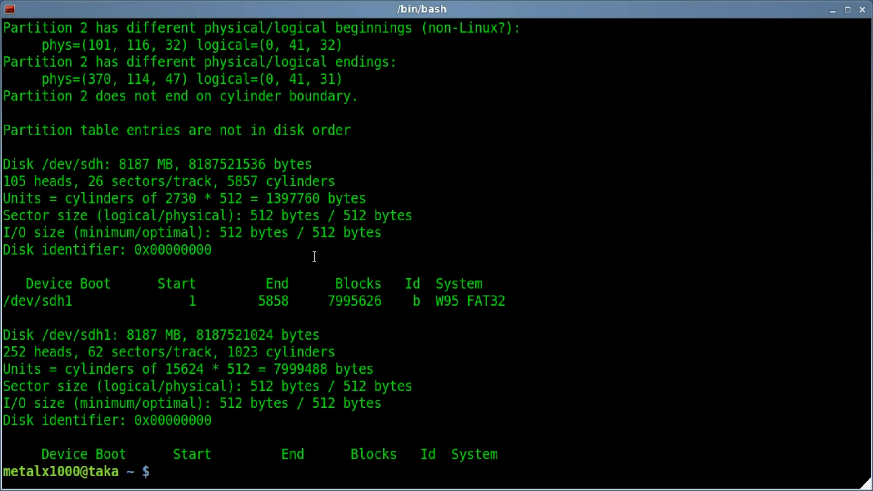
pyautogui.write('cl')
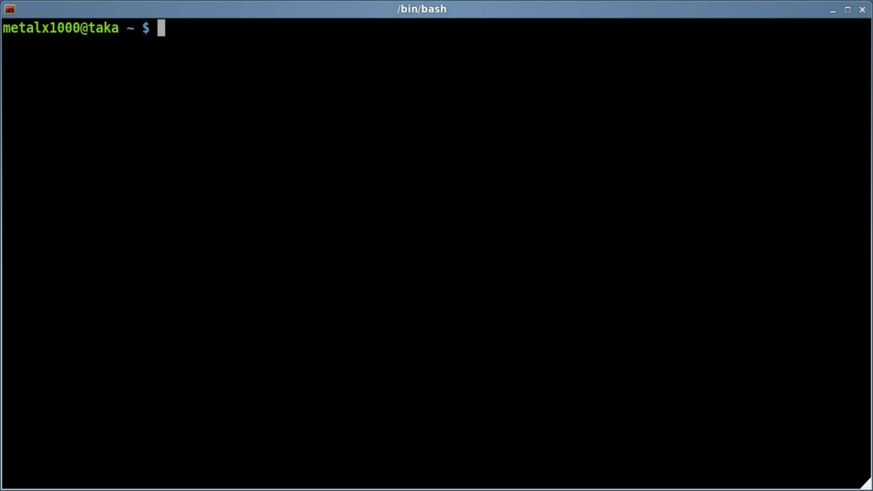
# - Run sudo blkid to print each partition's UUID, label and filesystem type
pyautogui.write('s')
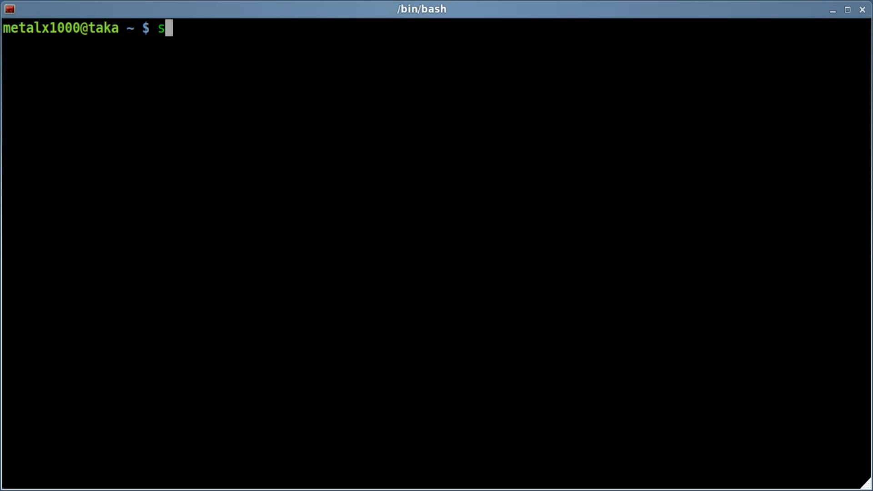
pyautogui.write('udo')
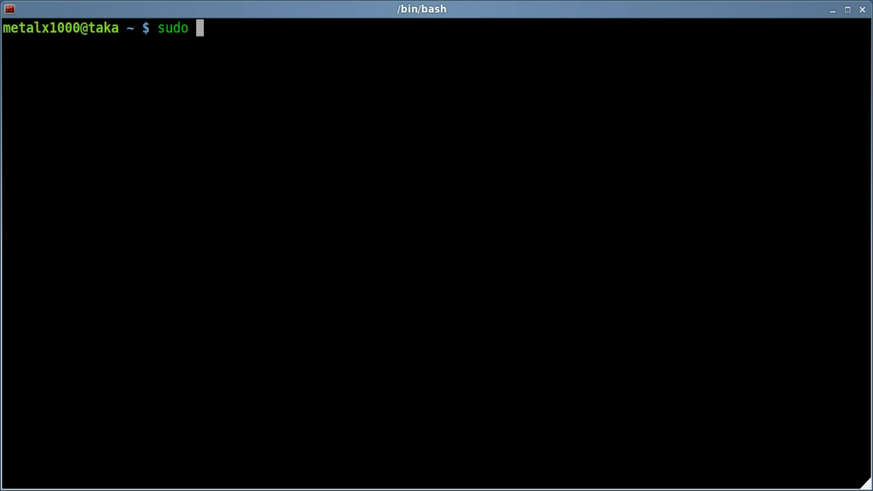
pyautogui.write('bl')
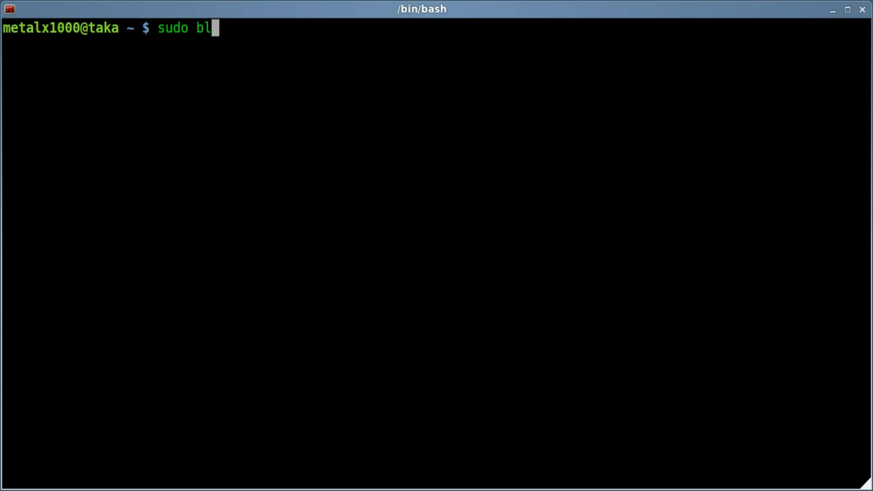
pyautogui.write('kid')
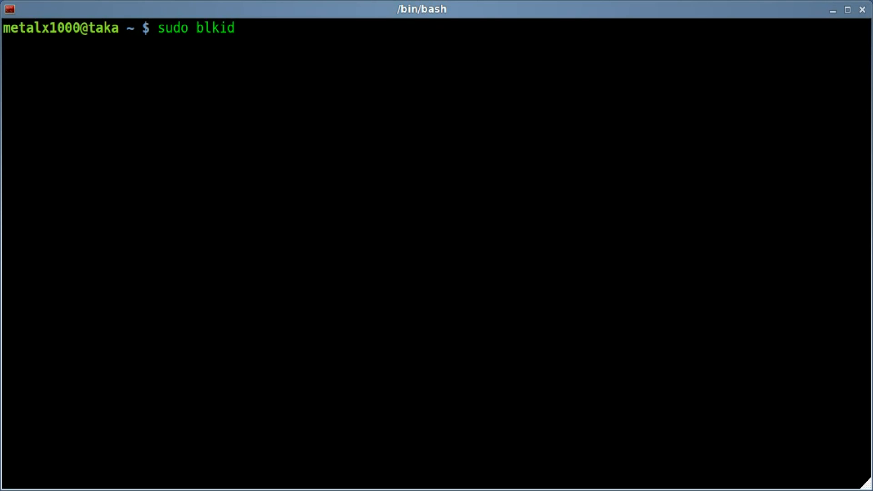
pyautogui.press('Return')
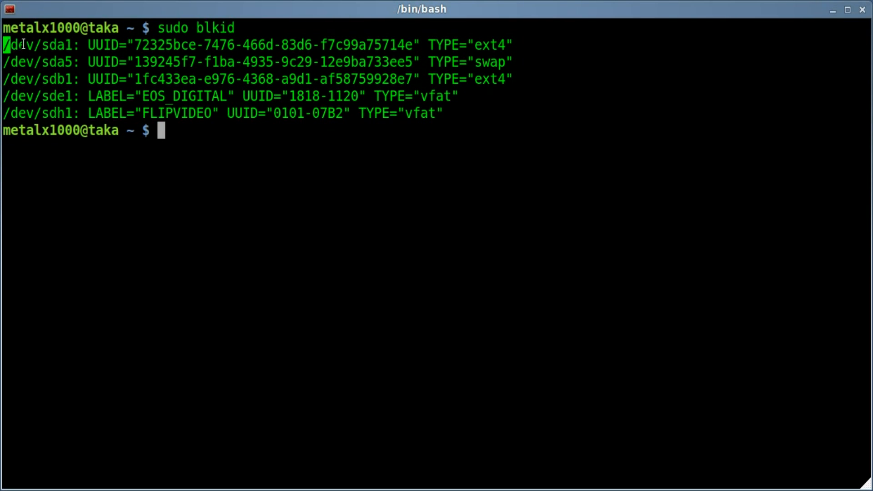
pyautogui.doubleClick(32, 44)
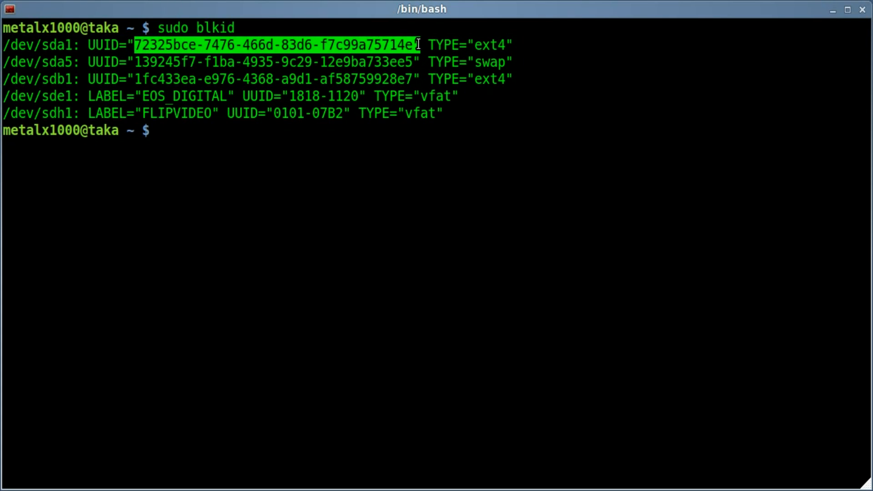
pyautogui.doubleClick(492, 46)
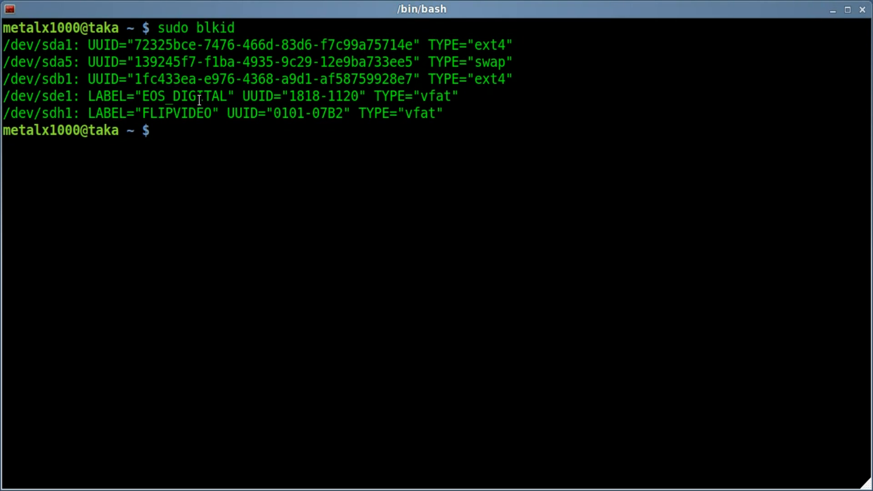
pyautogui.doubleClick(183, 95)
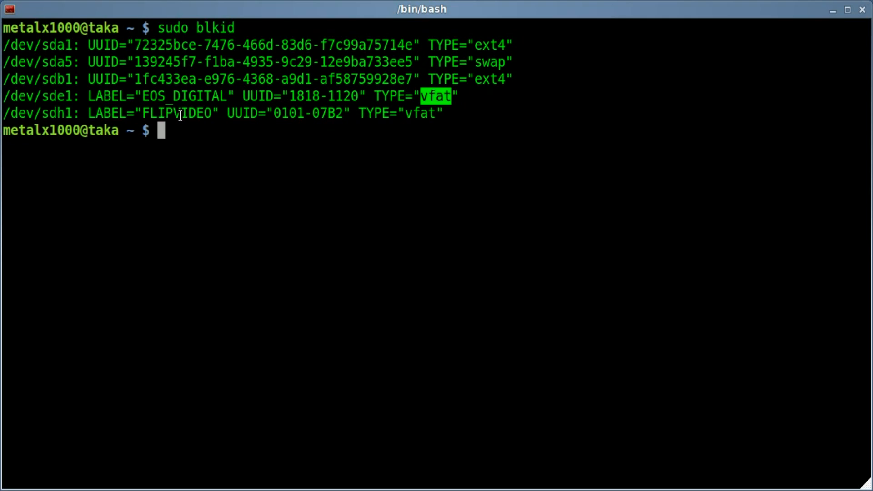
pyautogui.doubleClick(178, 113)
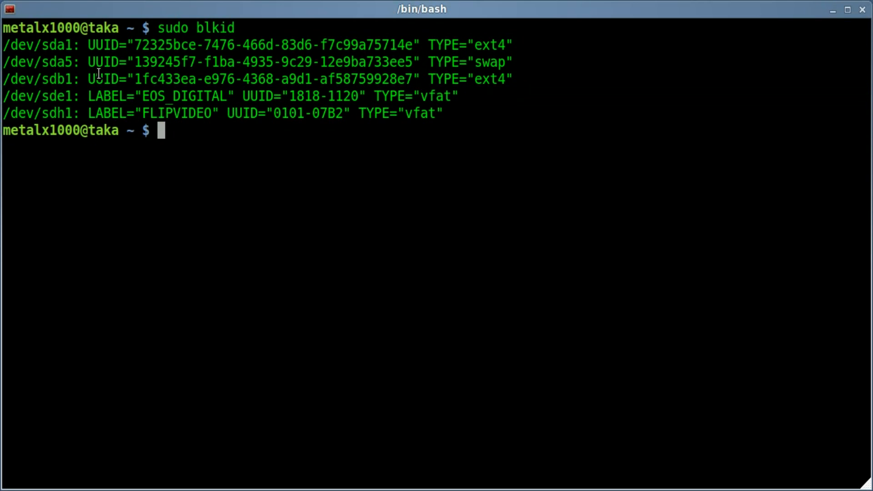
pyautogui.moveTo(187, 168)
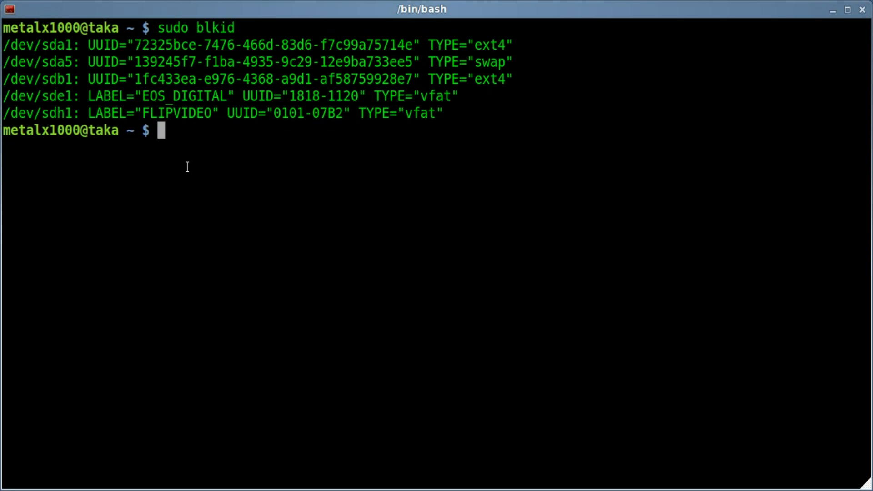
# - Show the blkid manual page with man blkid and scroll through to its end
pyautogui.write('blkid')
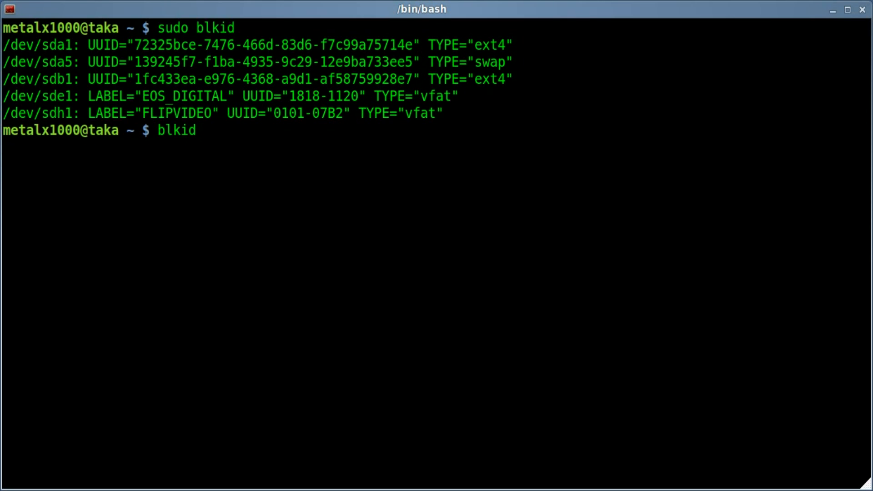
pyautogui.write('man')
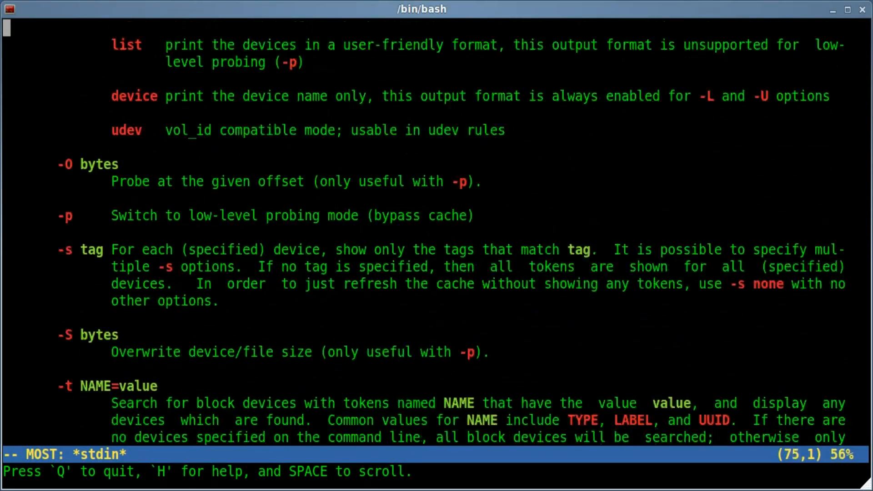
pyautogui.scroll(-3)
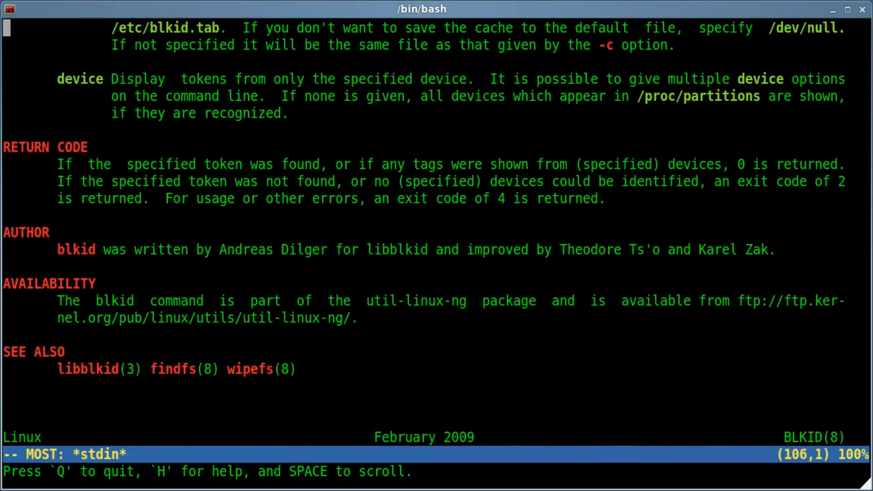